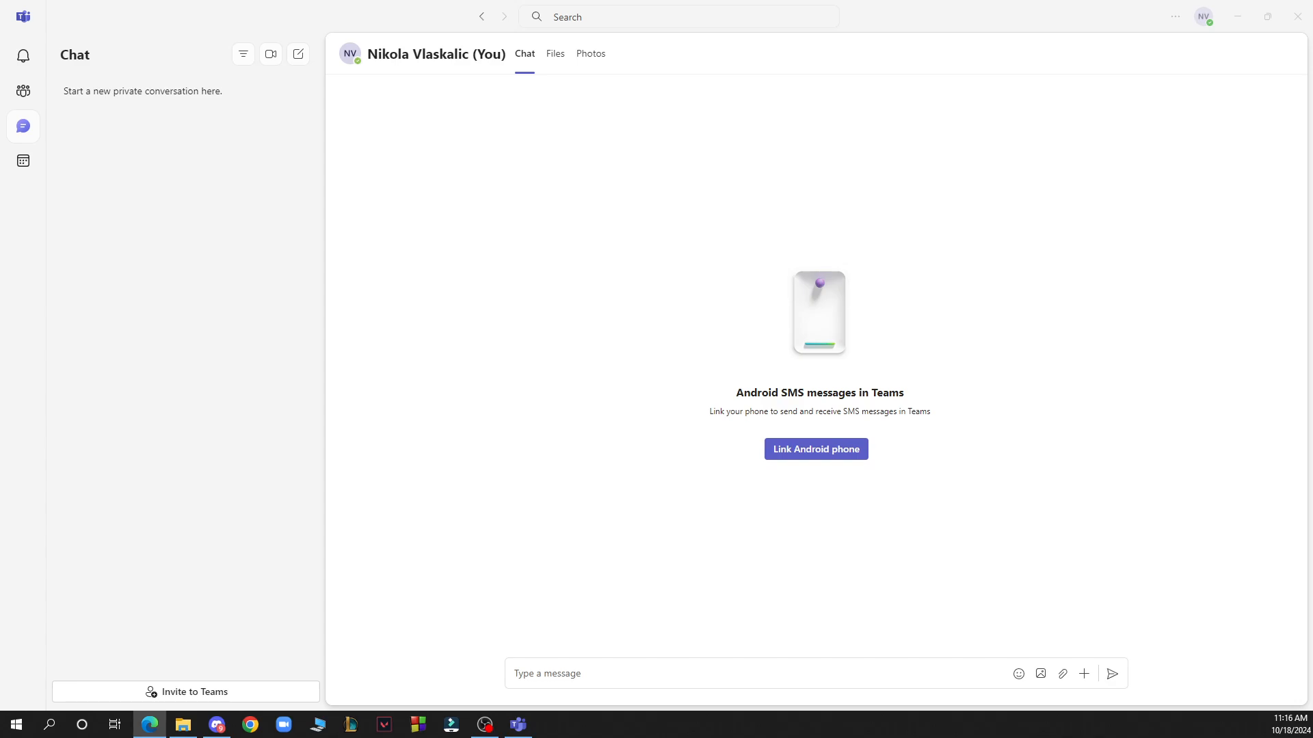
mouse_move(22, 55)
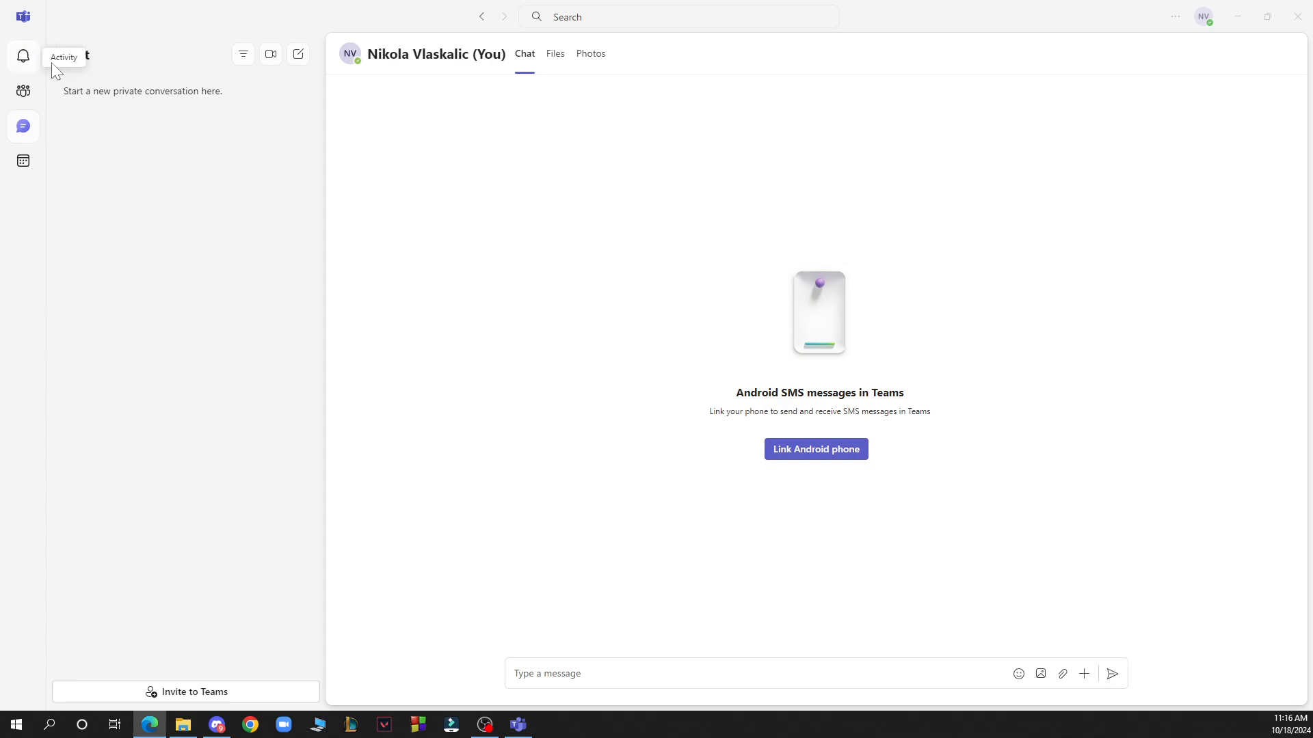